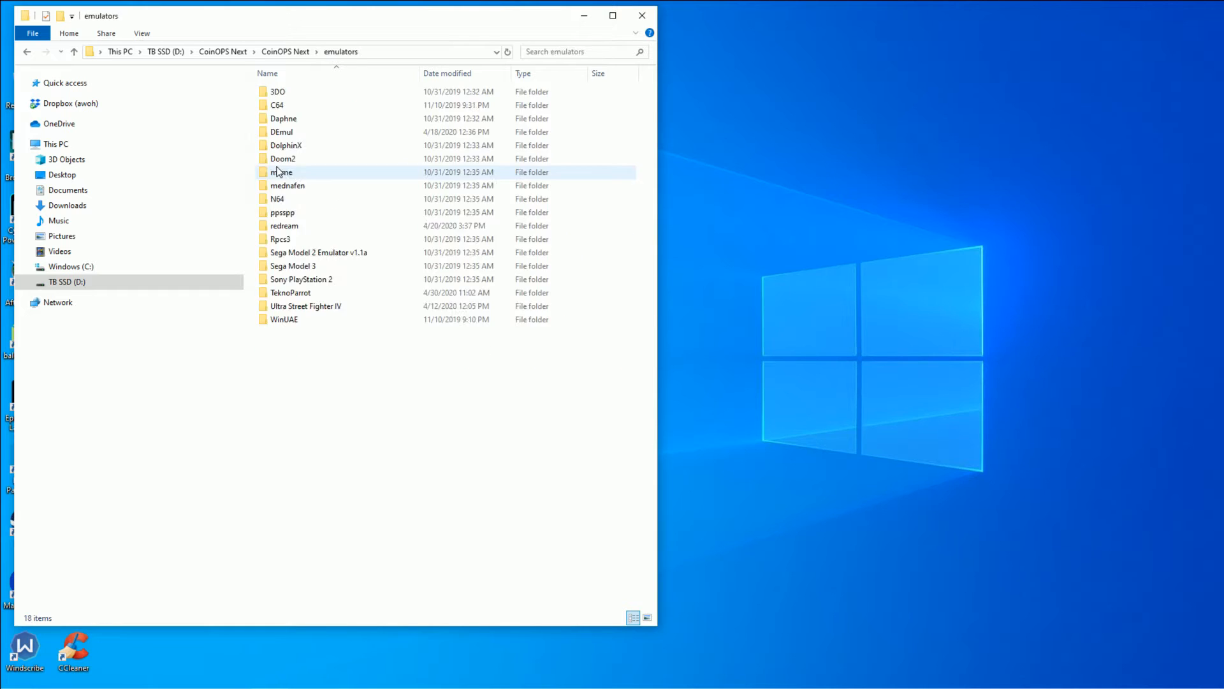
# Step: Open the DolphinX emulator folder inside CoinOPS Next
pyautogui.doubleClick(286, 145)
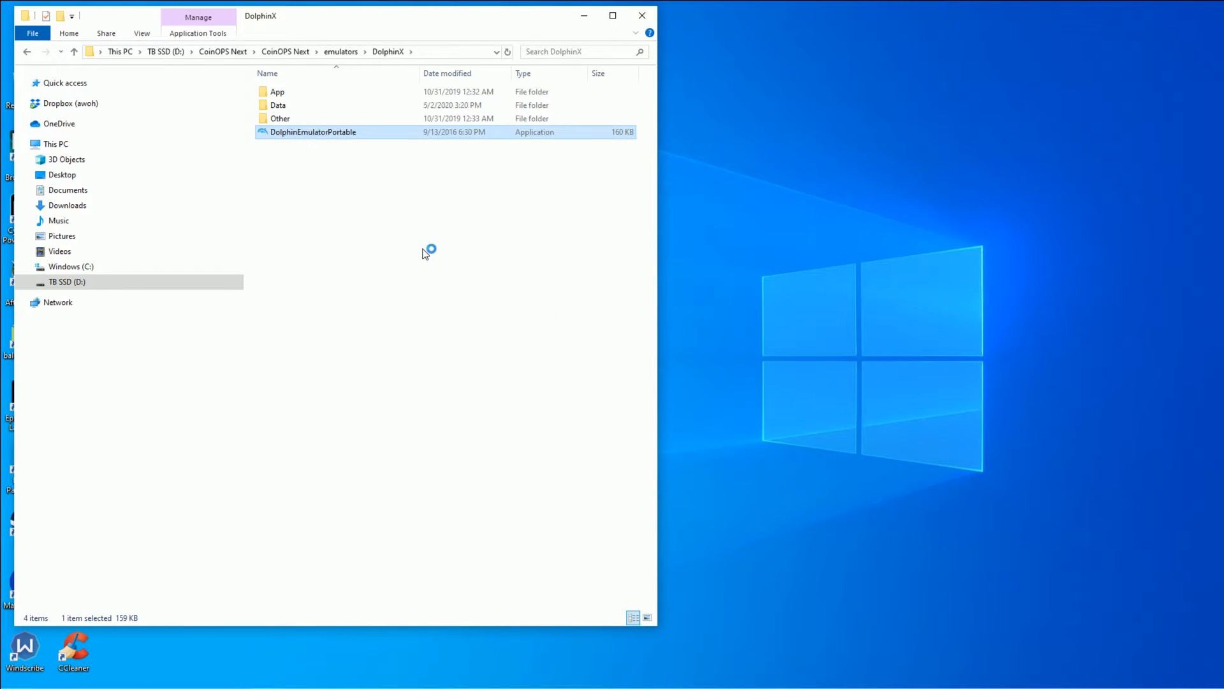
# Step: Launch DolphinEmulatorPortable and browse File > Open to the WII GAMES folder
pyautogui.doubleClick(314, 132)
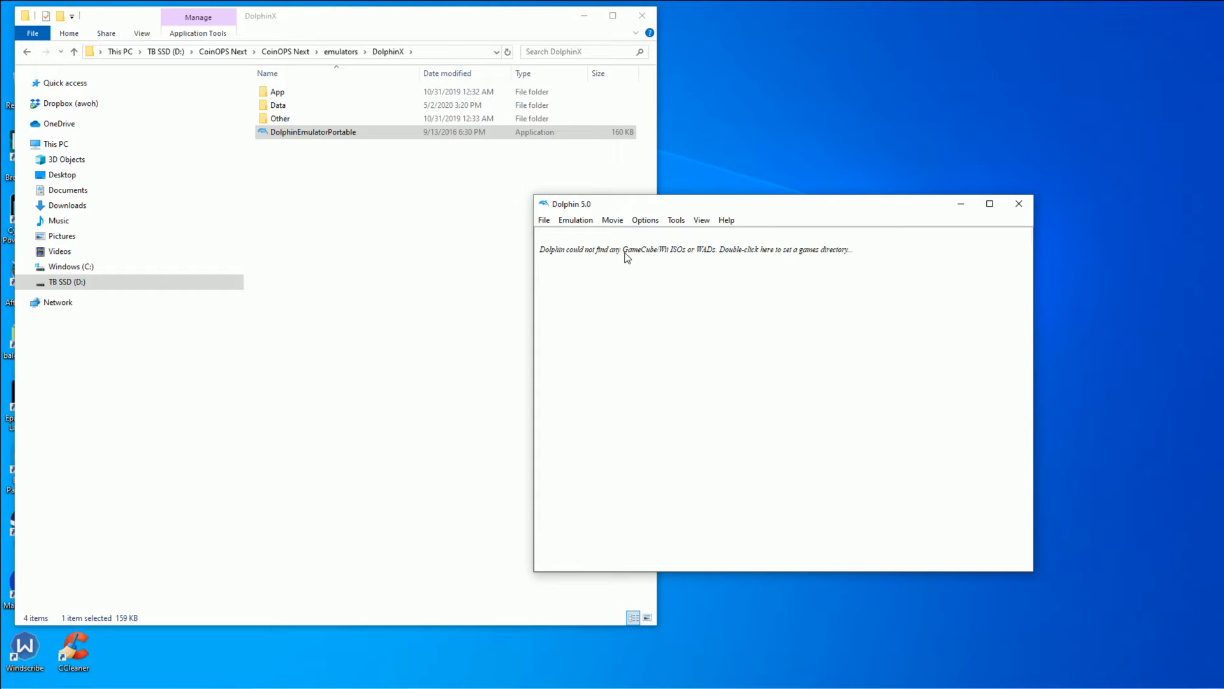
pyautogui.click(543, 219)
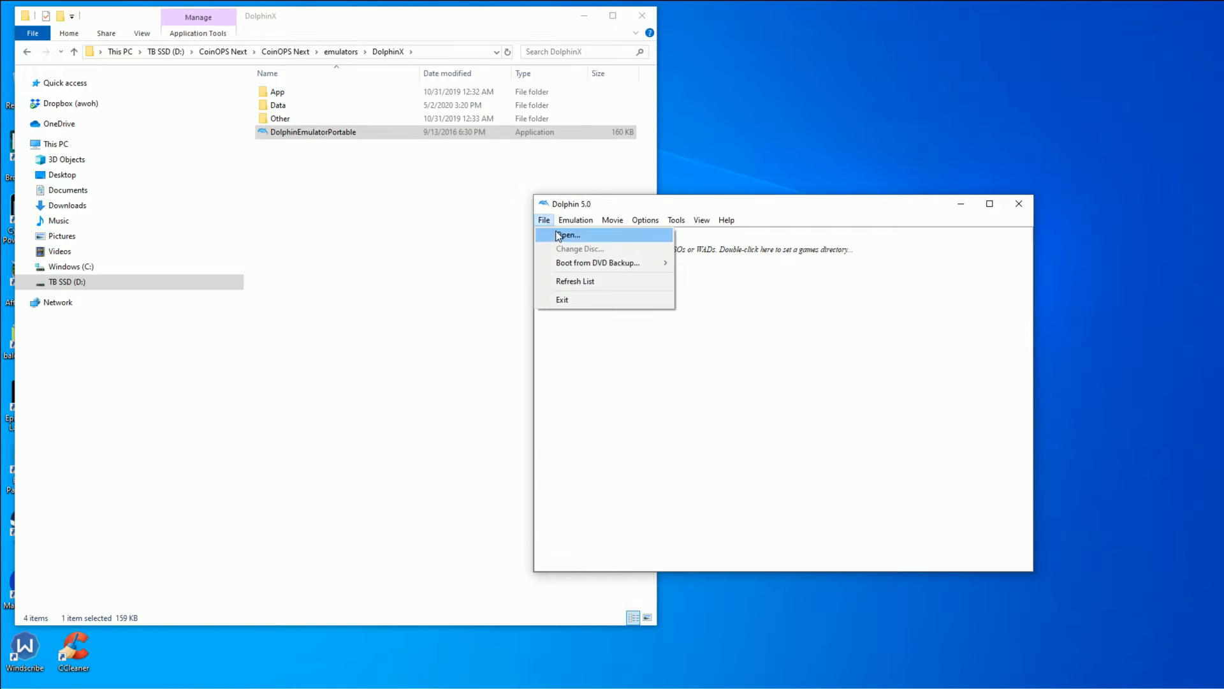
pyautogui.click(569, 234)
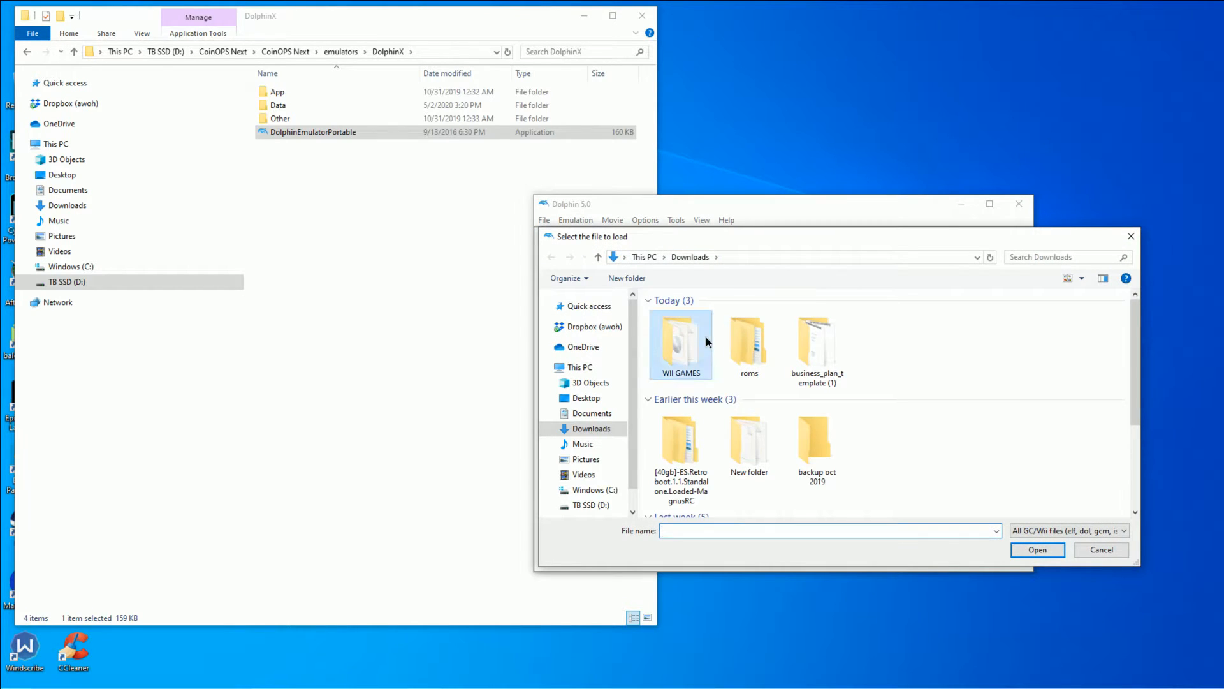
pyautogui.doubleClick(681, 340)
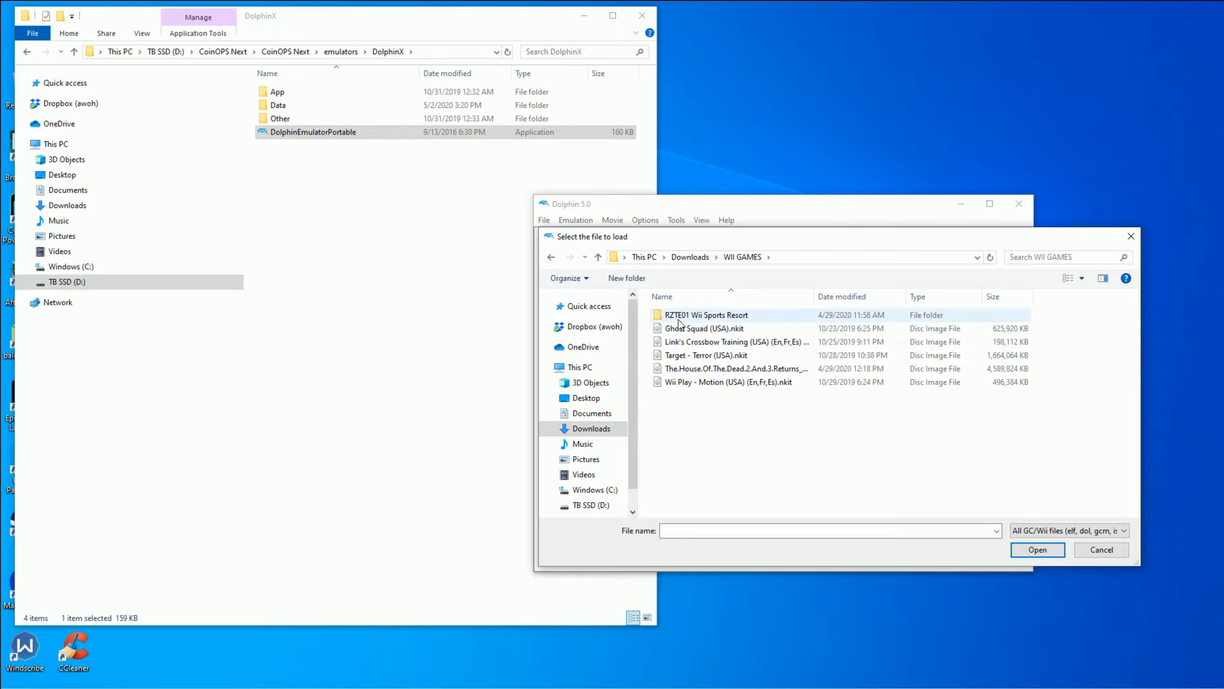
# Step: Cancel loading a game and set Wiimote 1 to Real Wiimote in Controller Settings
pyautogui.click(644, 220)
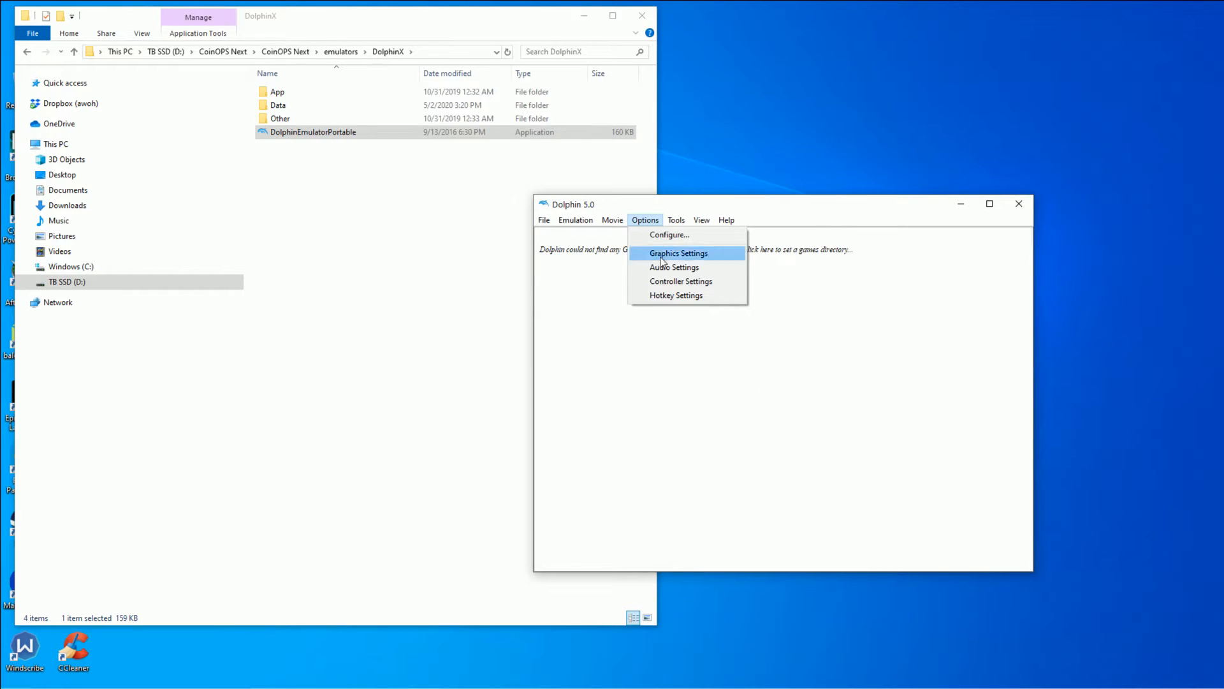
pyautogui.click(681, 281)
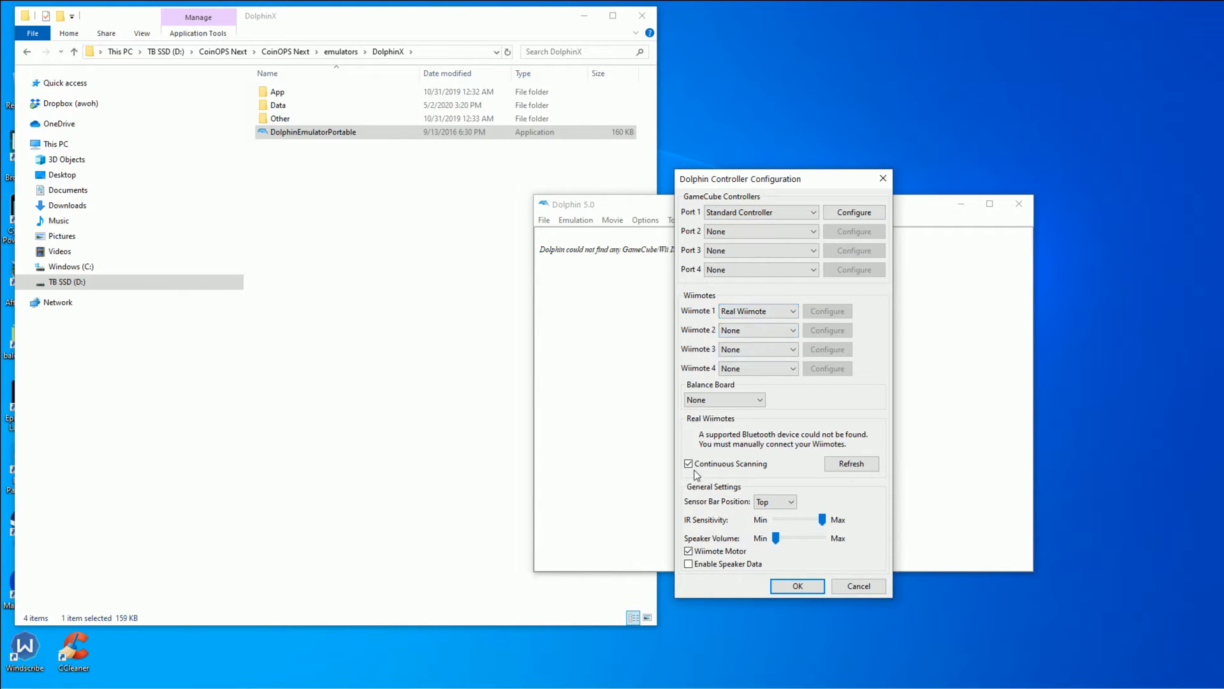
pyautogui.moveTo(769, 507)
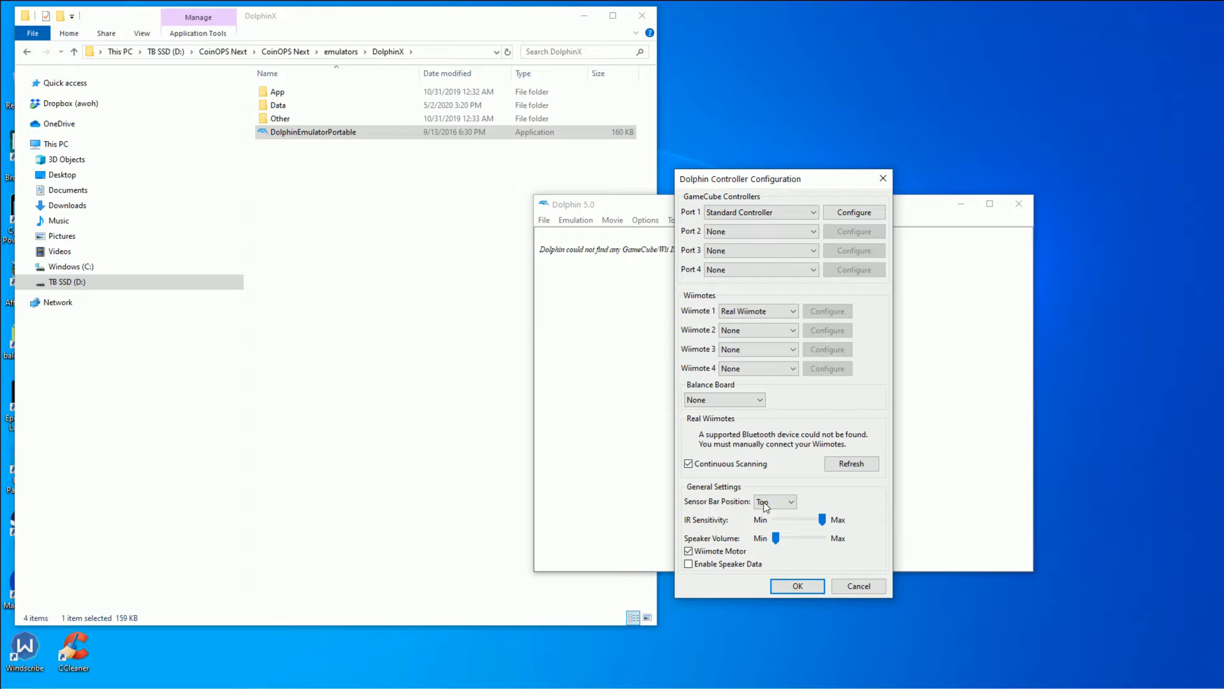